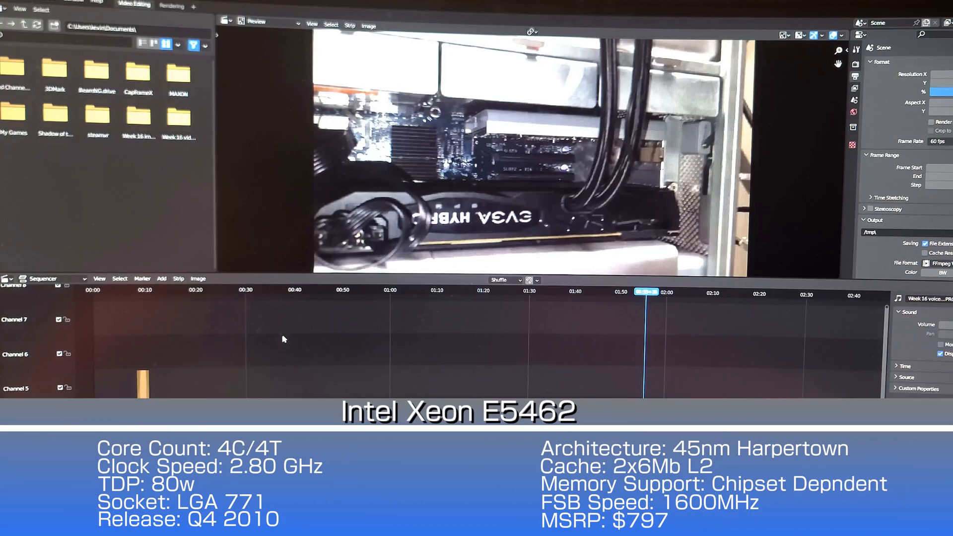
{"action": "mouse_move", "coordinate": [226, 324]}
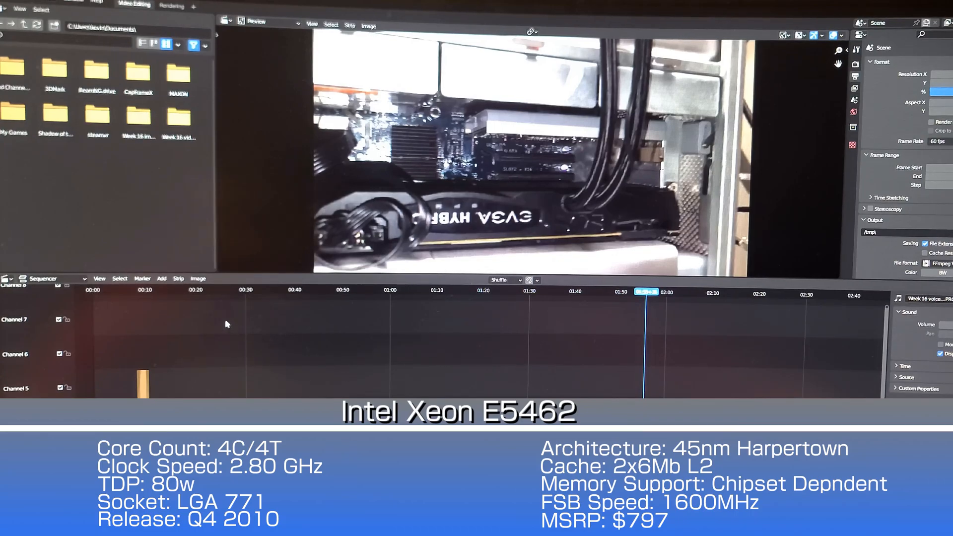
Add 2008 mac pro.png from the Week 16 images folder as an image strip in channel 3.
{"action": "left_click", "coordinate": [161, 278]}
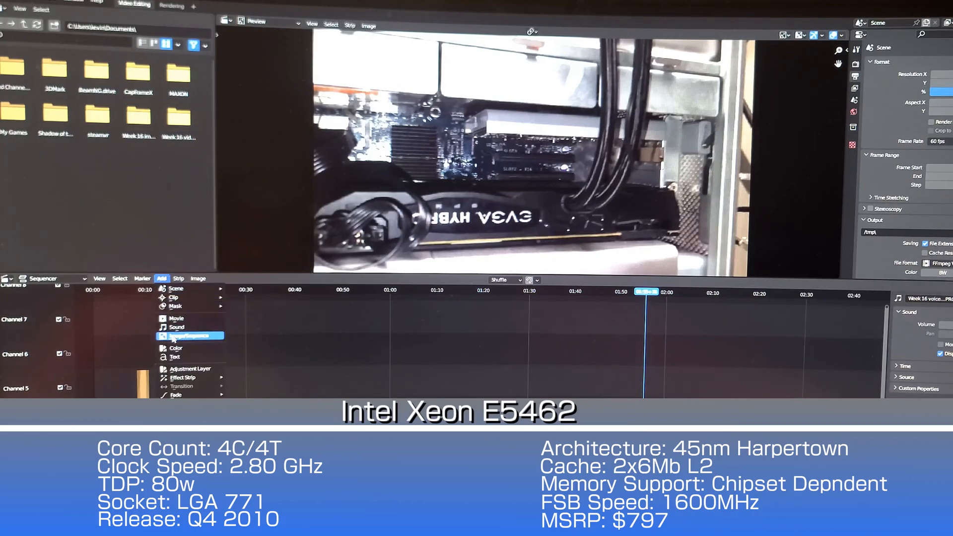
{"action": "left_click", "coordinate": [189, 336]}
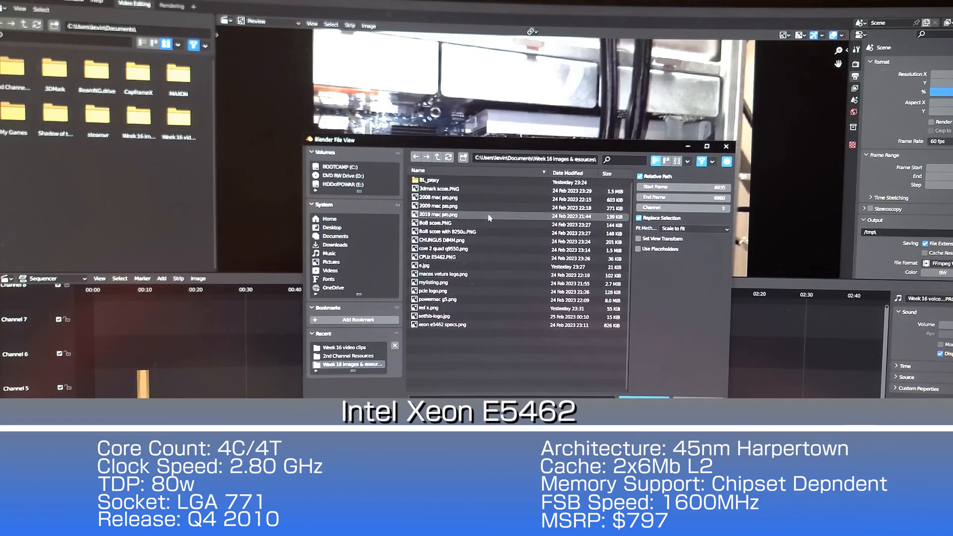
{"action": "left_click", "coordinate": [443, 197]}
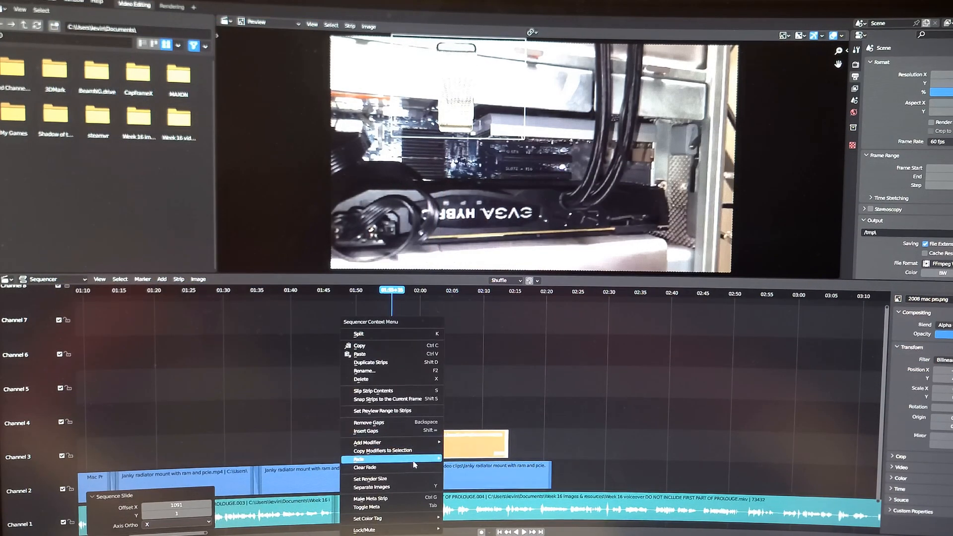
Play back the closing Crossout gameplay clip in full screen.
{"action": "left_click", "coordinate": [371, 457]}
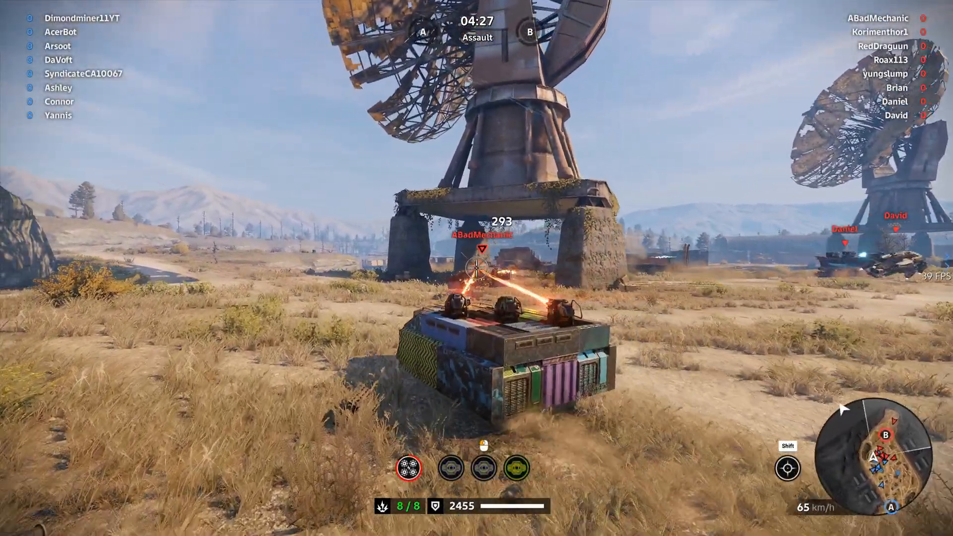
Show the Rocket League 1440p High clip with 84 FPS average and 44 FPS 1% low.
{"action": "left_click", "coordinate": [474, 270]}
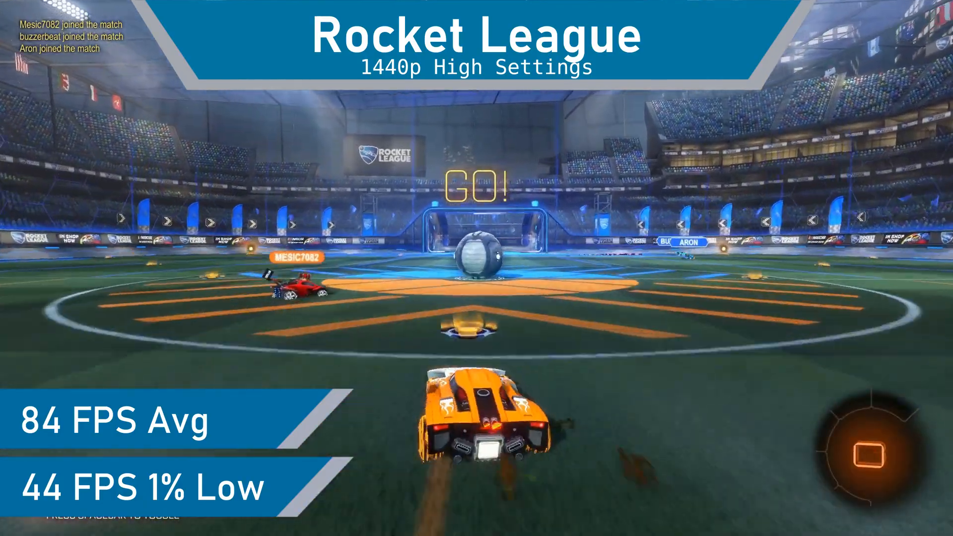
{"action": "key", "text": "w"}
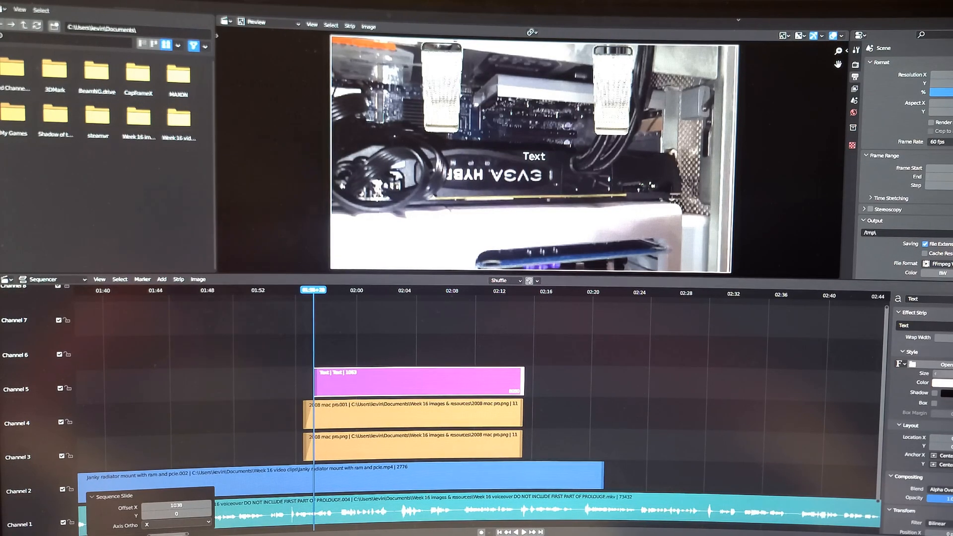
{"action": "left_click", "coordinate": [917, 326]}
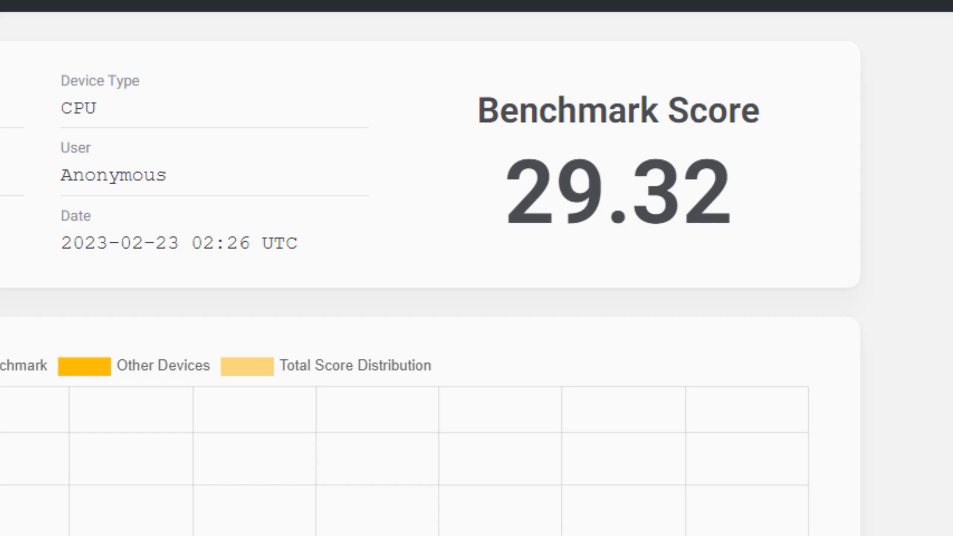
Scroll the Blender Open Data result page to the 29.32 Benchmark Score and distribution chart.
{"action": "scroll", "scroll_direction": "down", "scroll_amount": 3}
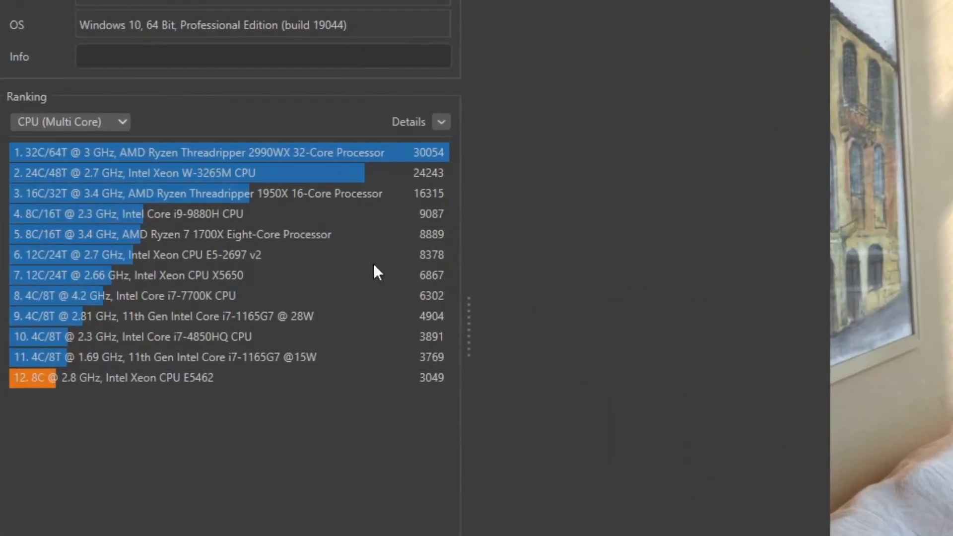
{"action": "mouse_move", "coordinate": [92, 140]}
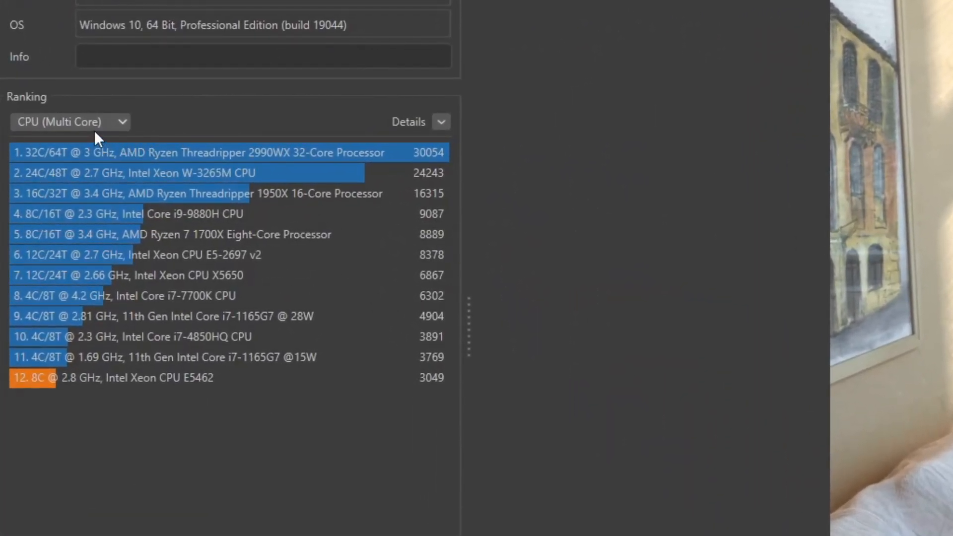
Select the ranking type dropdown on the Cinebench multi-core list showing the E5462 at 3049.
{"action": "left_click", "coordinate": [71, 122]}
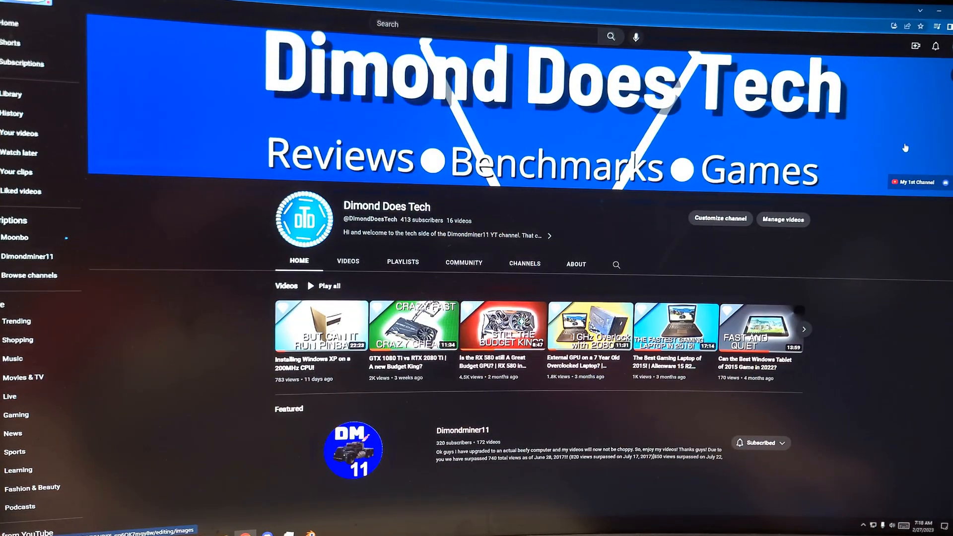
Choose an option from the player's context menu on the Windows XP 200MHz video.
{"action": "scroll", "scroll_direction": "down", "scroll_amount": 3}
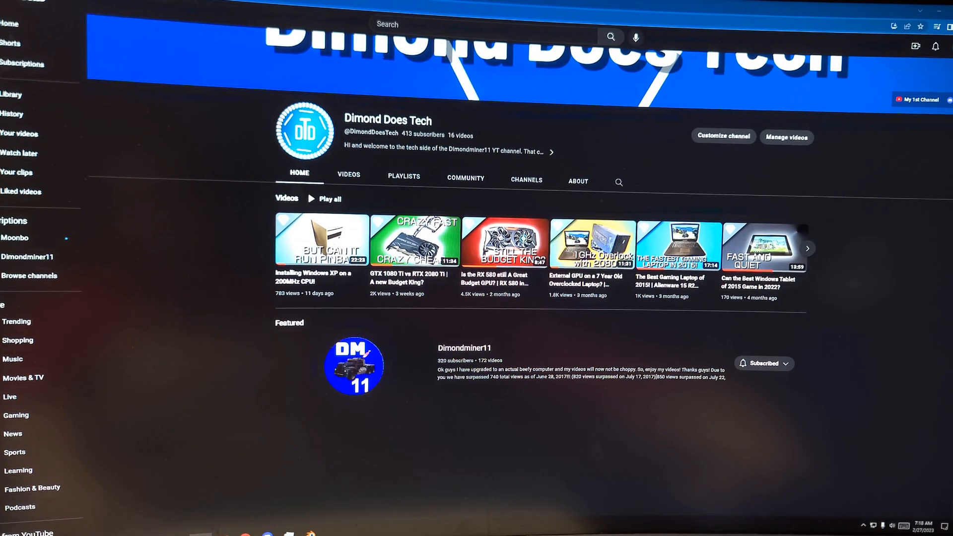
{"action": "mouse_move", "coordinate": [188, 200]}
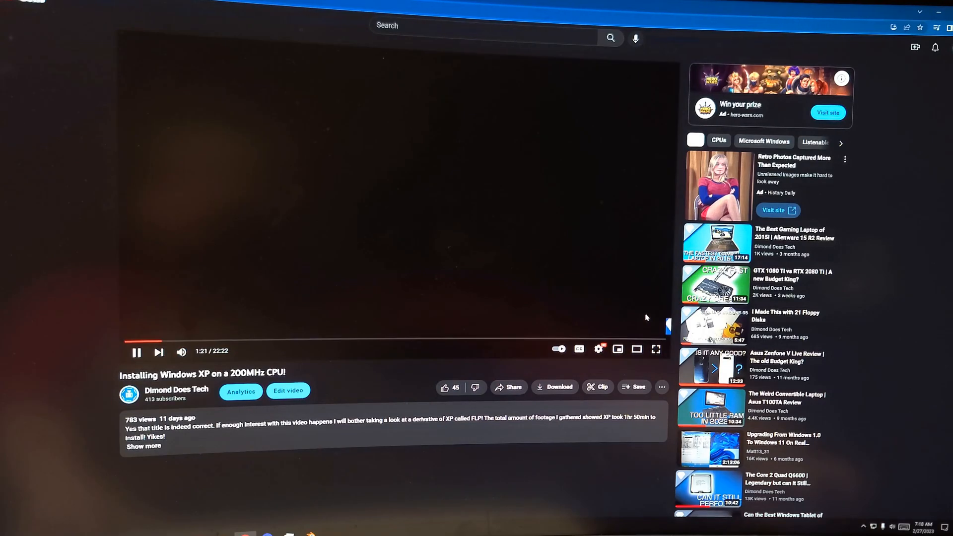
{"action": "left_click", "coordinate": [597, 350]}
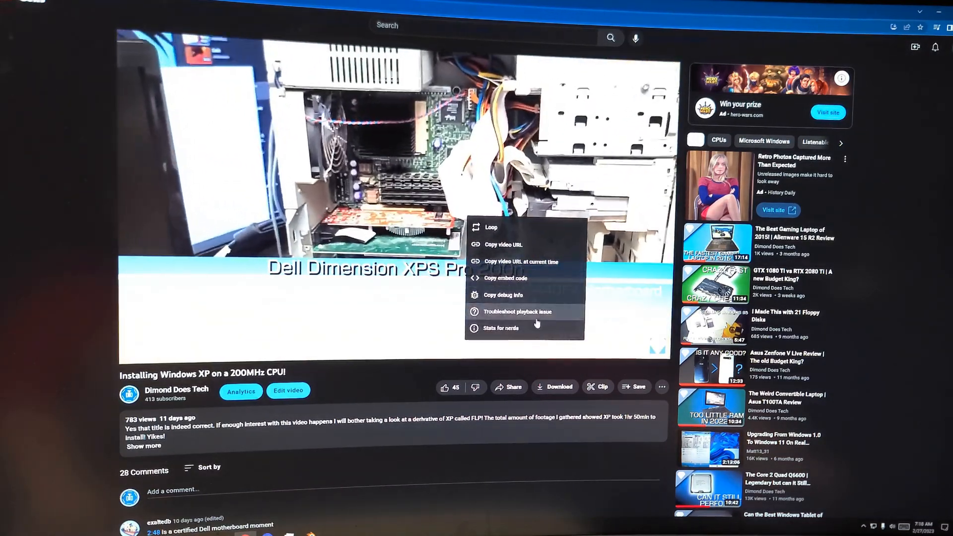
{"action": "left_click", "coordinate": [500, 328]}
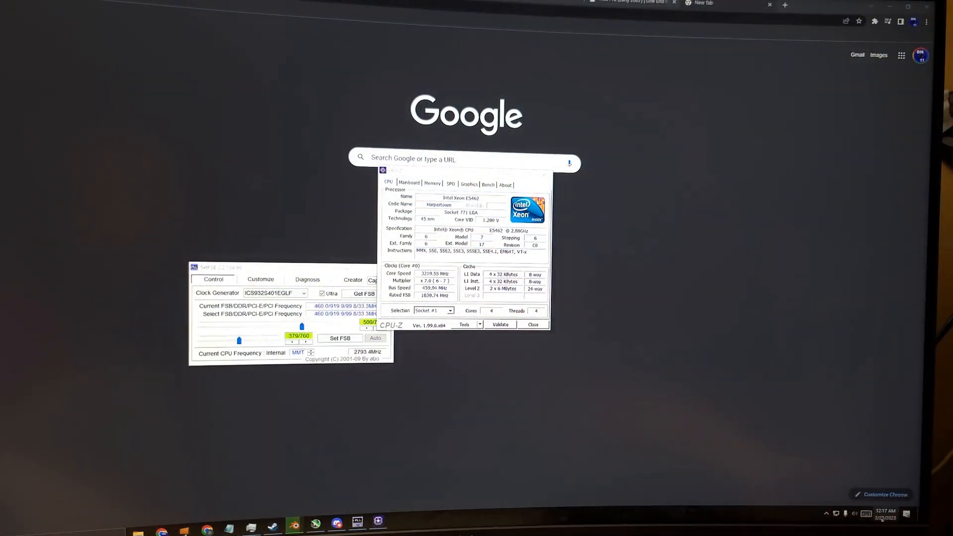
Apply the raised ~460 MHz FSB in SetFSB, giving roughly 3219 MHz core speed.
{"action": "left_click", "coordinate": [885, 526]}
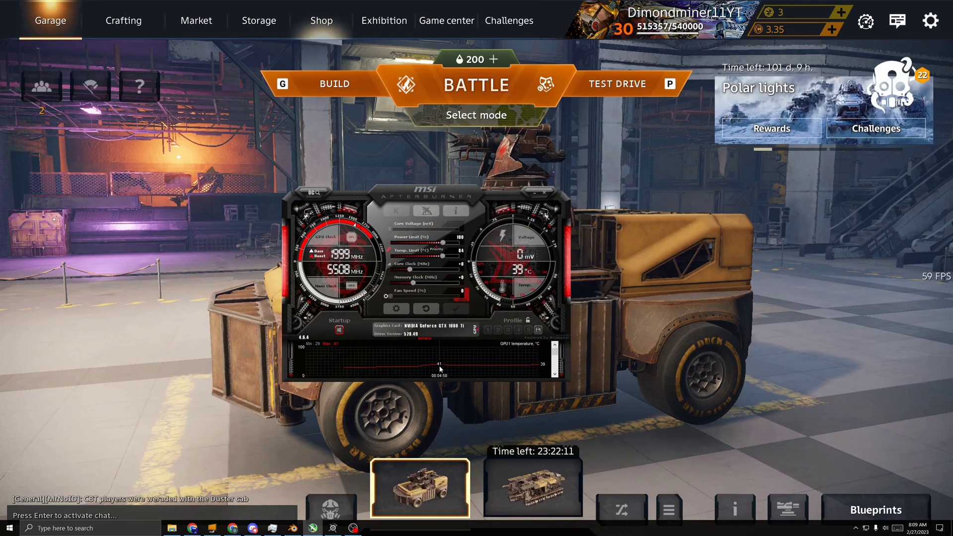
{"action": "mouse_move", "coordinate": [524, 371]}
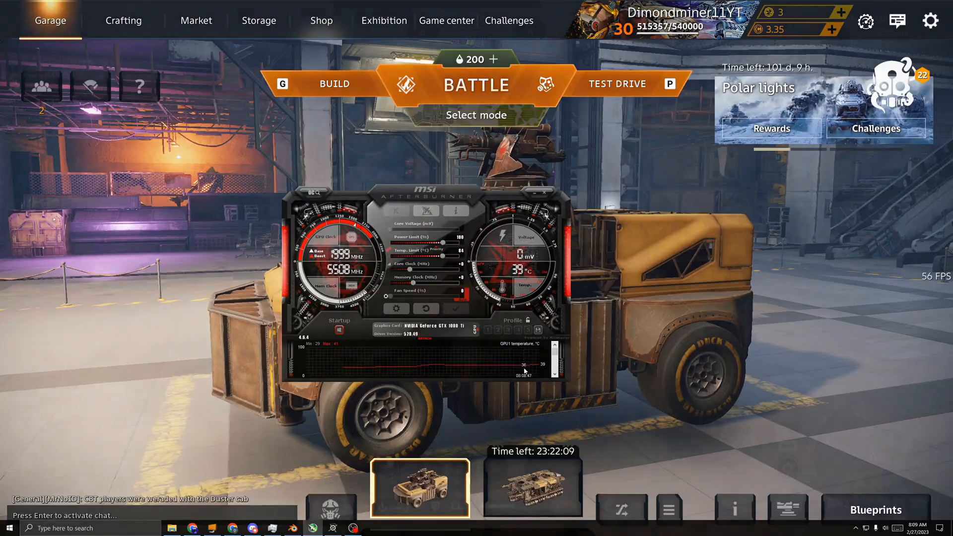
Start a Crossout battle from the garage after checking the GTX 1080 Ti at 39°C.
{"action": "left_click", "coordinate": [477, 84]}
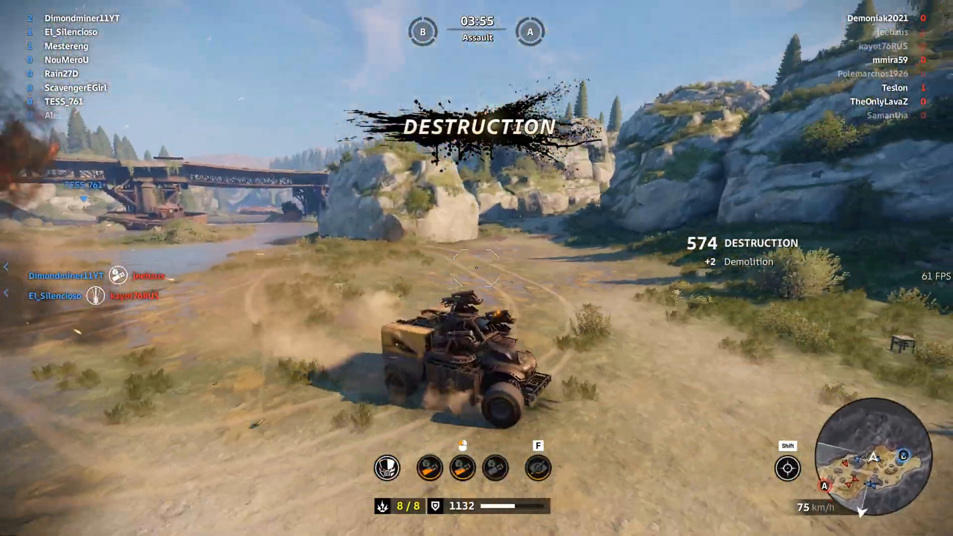